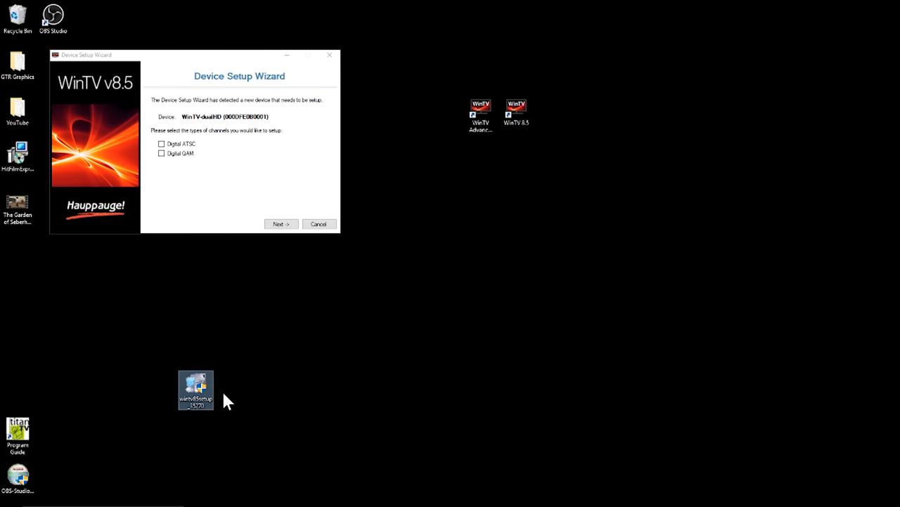
mouse_move(201, 408)
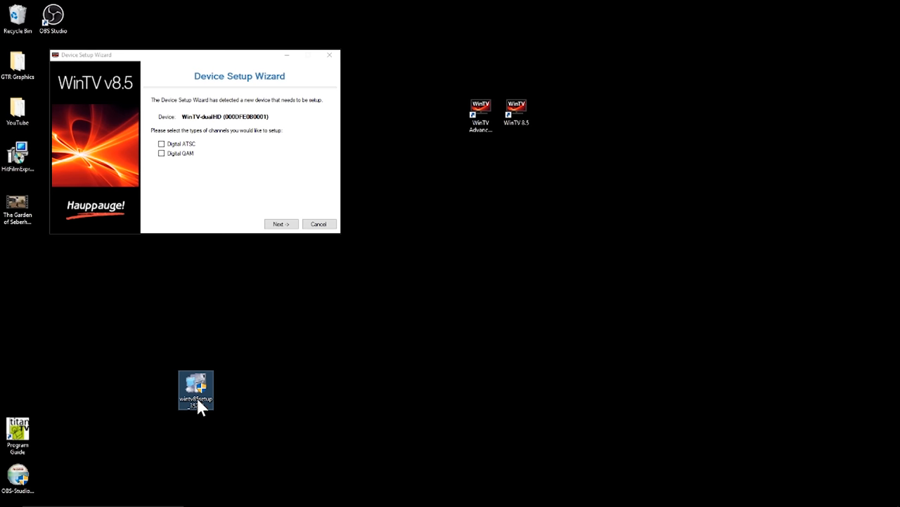
mouse_move(186, 421)
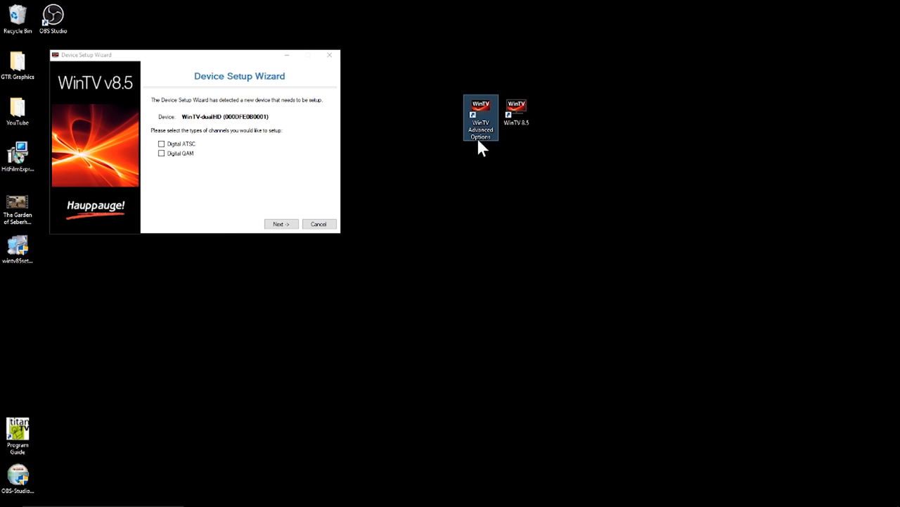
mouse_move(441, 244)
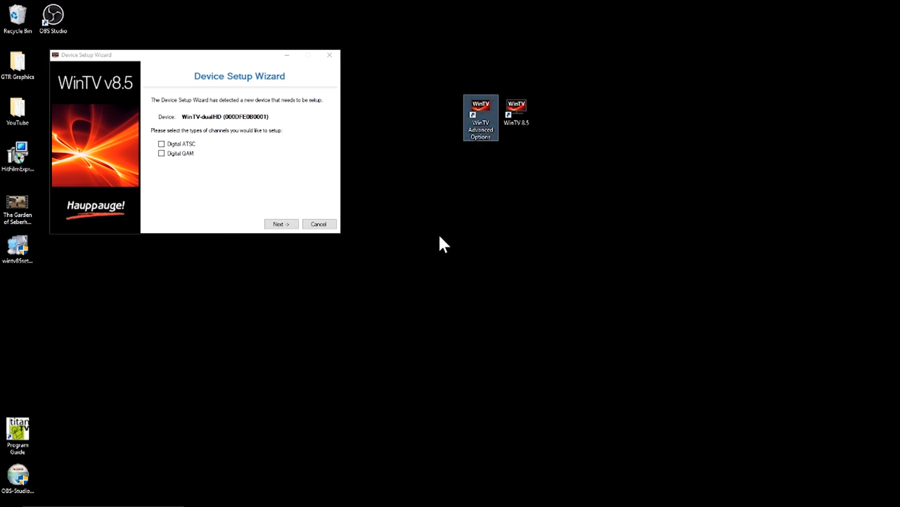
- Move the WinTV Device Setup Wizard window to the centre of the screen
drag(197, 55, 427, 80)
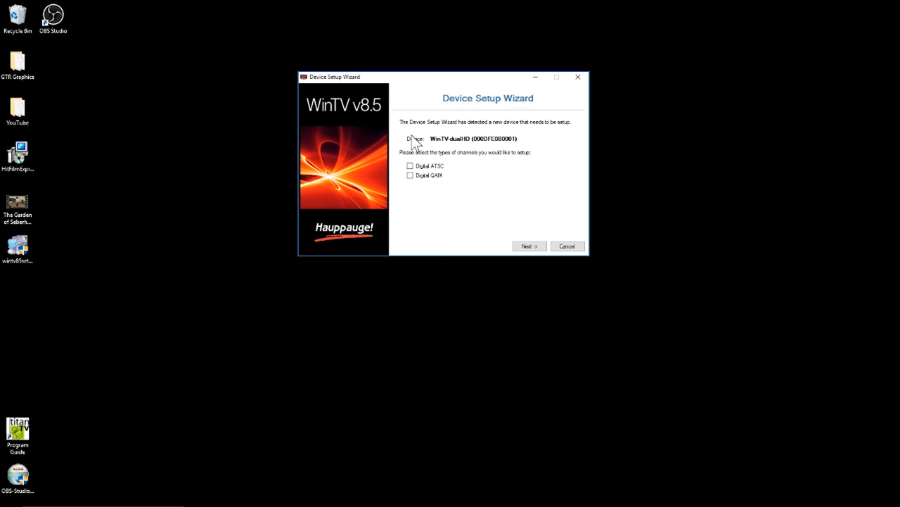
mouse_move(471, 149)
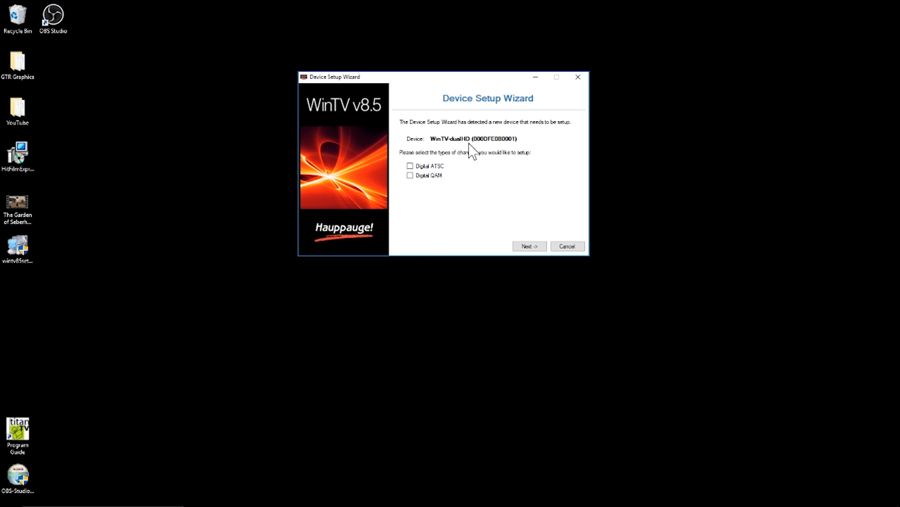
mouse_move(454, 168)
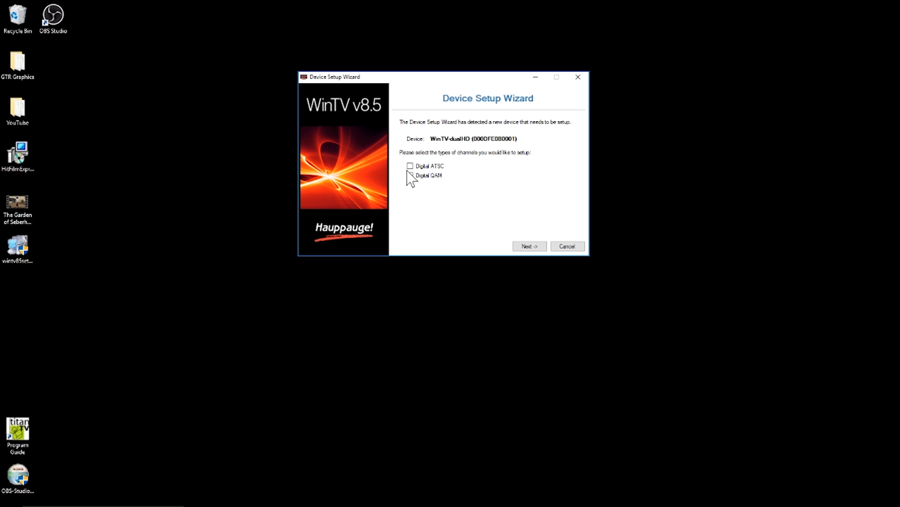
mouse_move(505, 192)
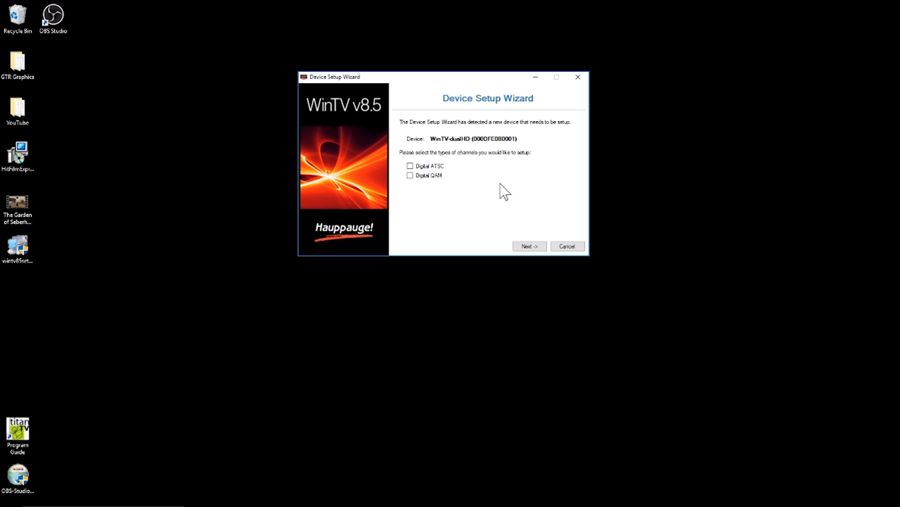
mouse_move(451, 174)
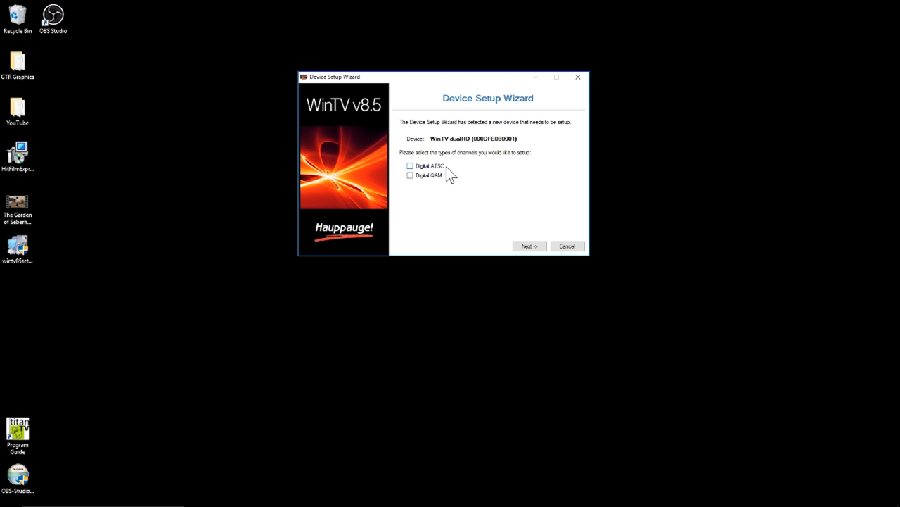
mouse_move(424, 178)
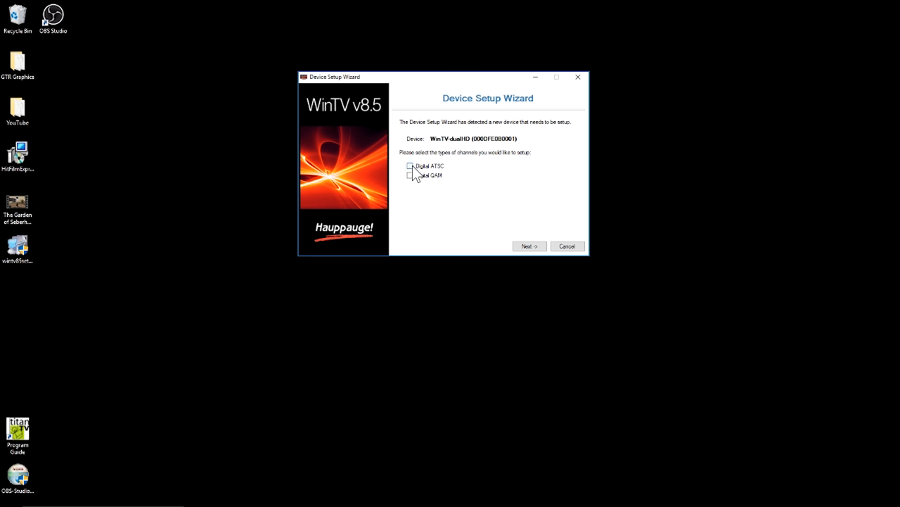
- Select Digital ATSC as the channel type and continue to the ATSC Setup page
click(411, 165)
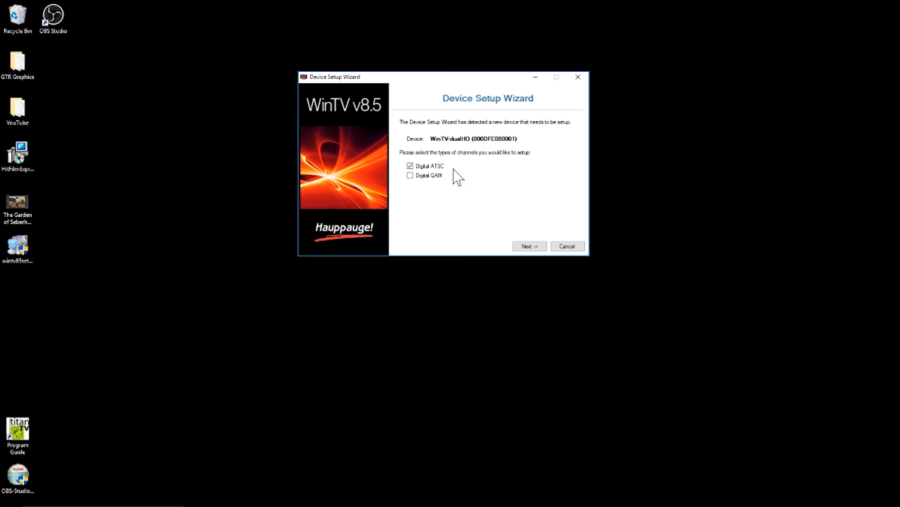
mouse_move(431, 190)
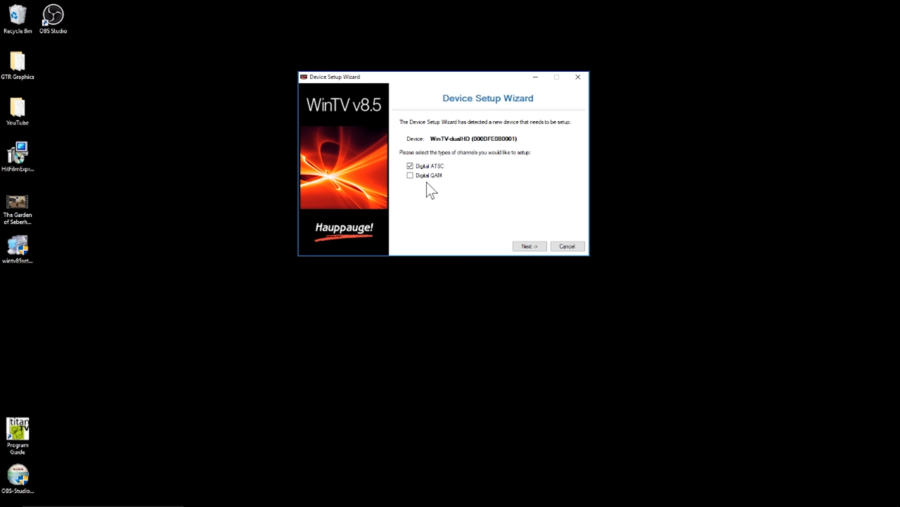
mouse_move(413, 196)
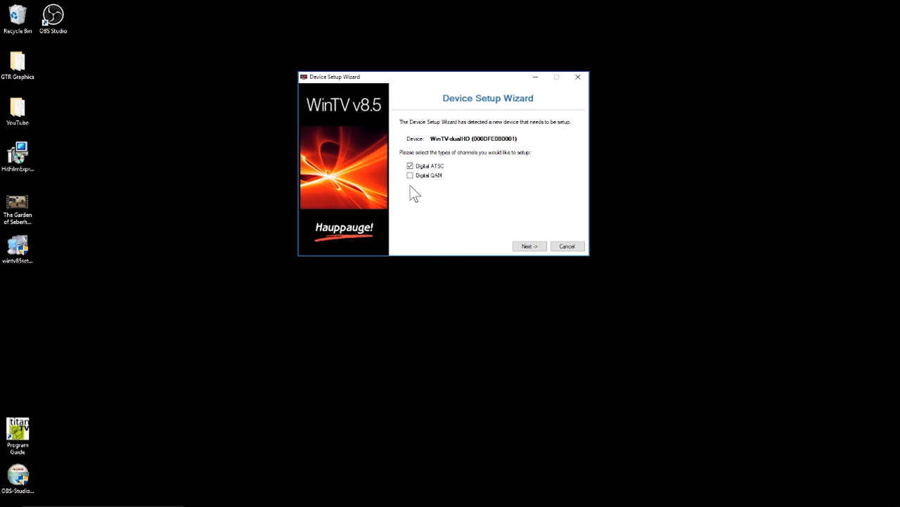
mouse_move(468, 184)
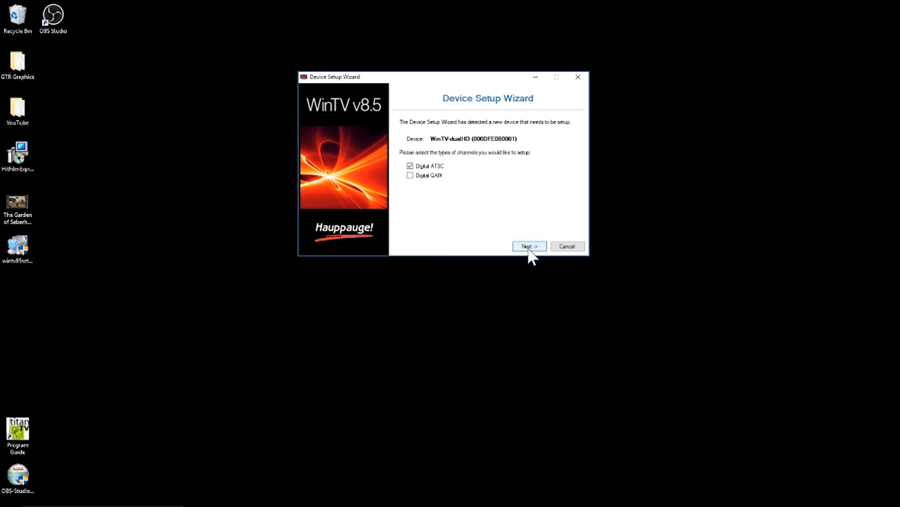
mouse_move(552, 251)
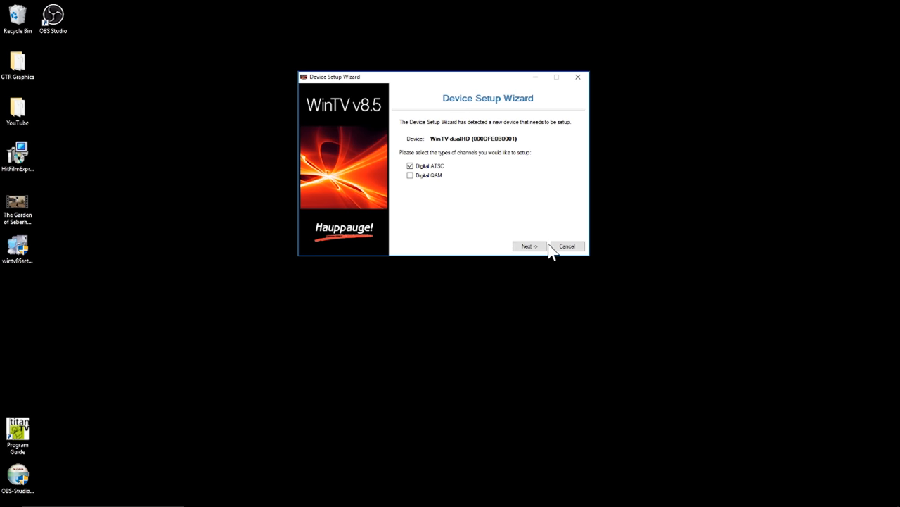
click(527, 246)
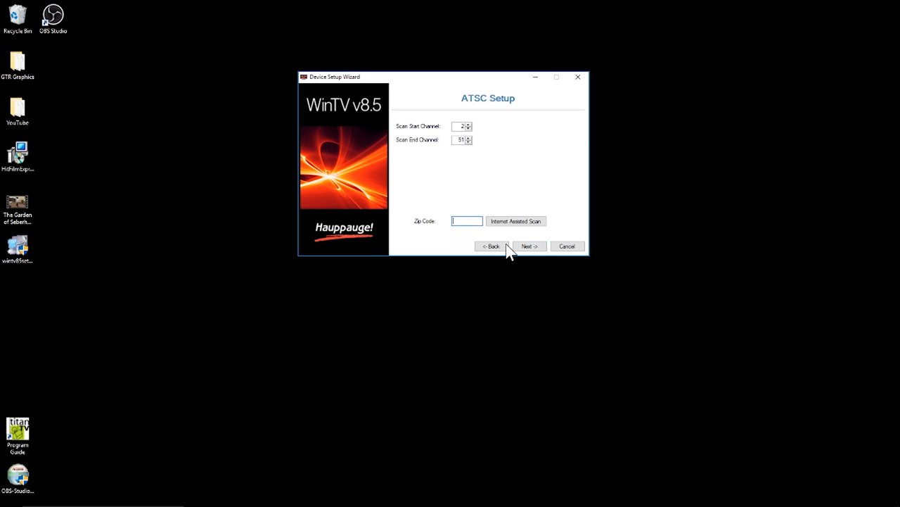
- Start the digital ATSC scan over channels 2 through 51
click(528, 246)
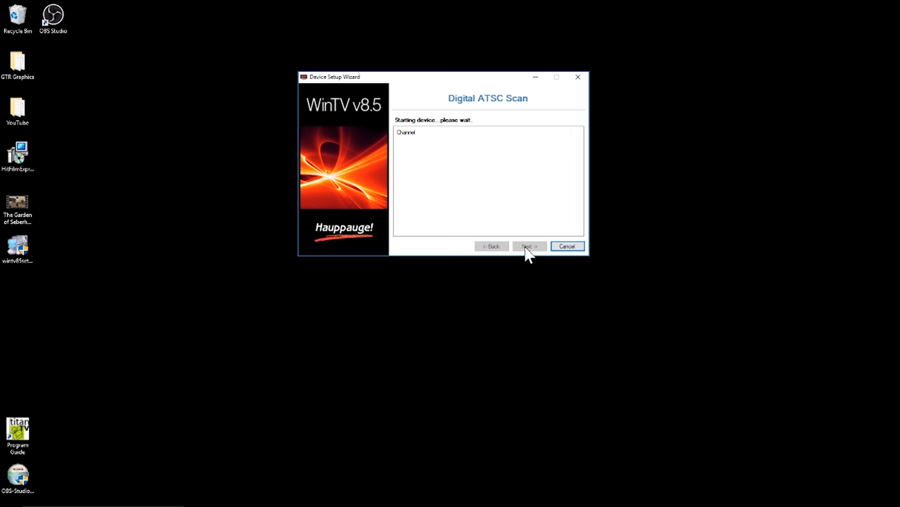
mouse_move(517, 391)
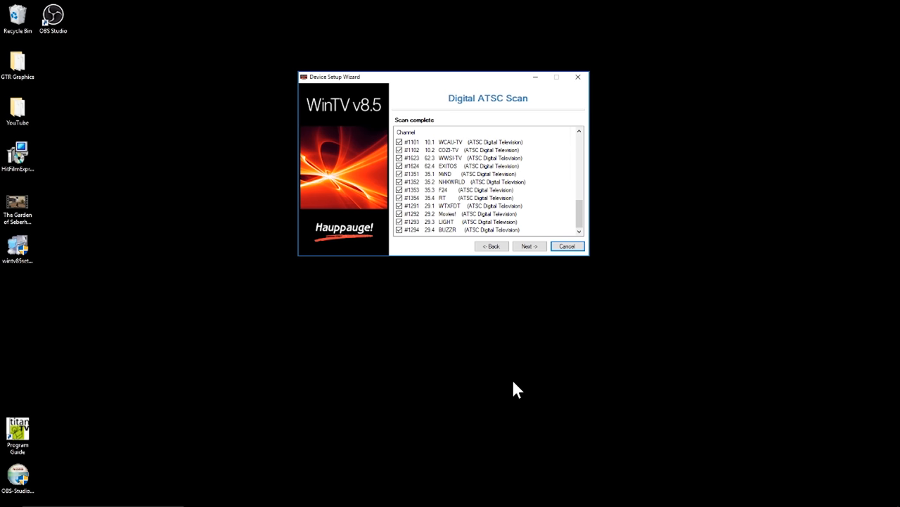
mouse_move(529, 189)
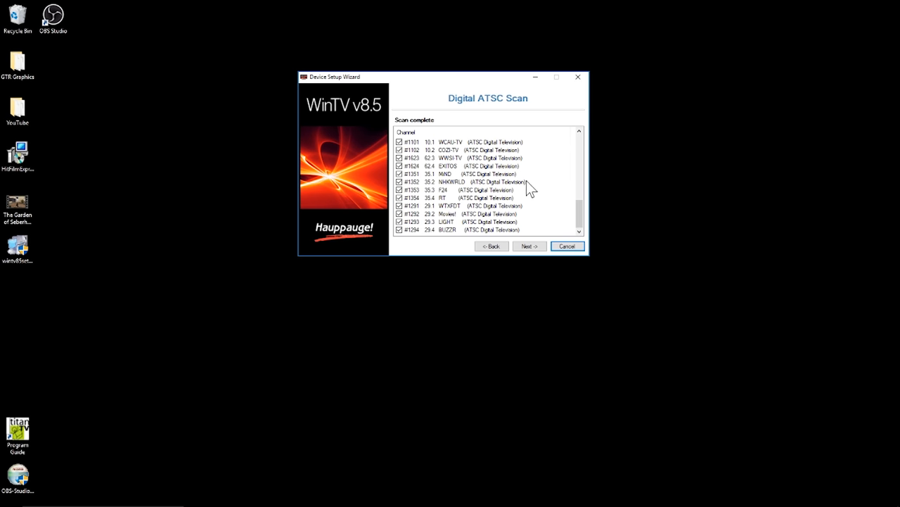
- Review the found ATSC channels and accept them all
scroll(down, 3)
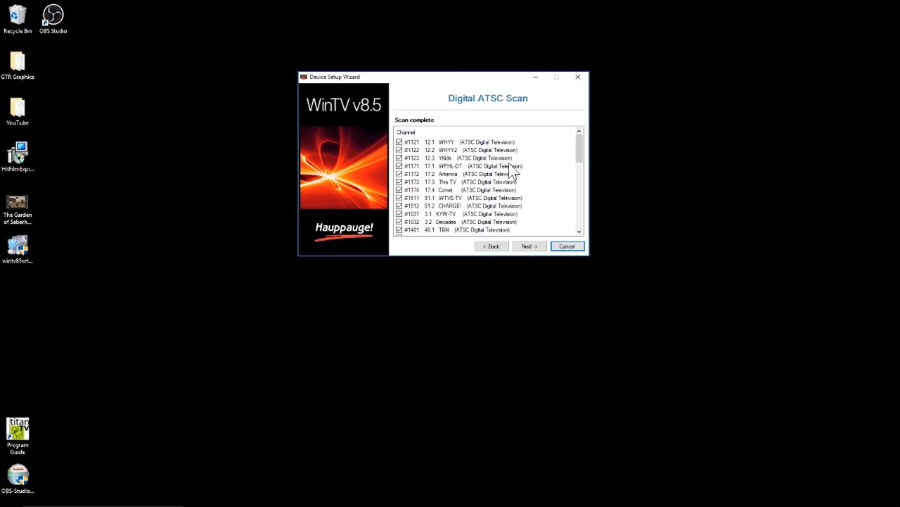
mouse_move(450, 168)
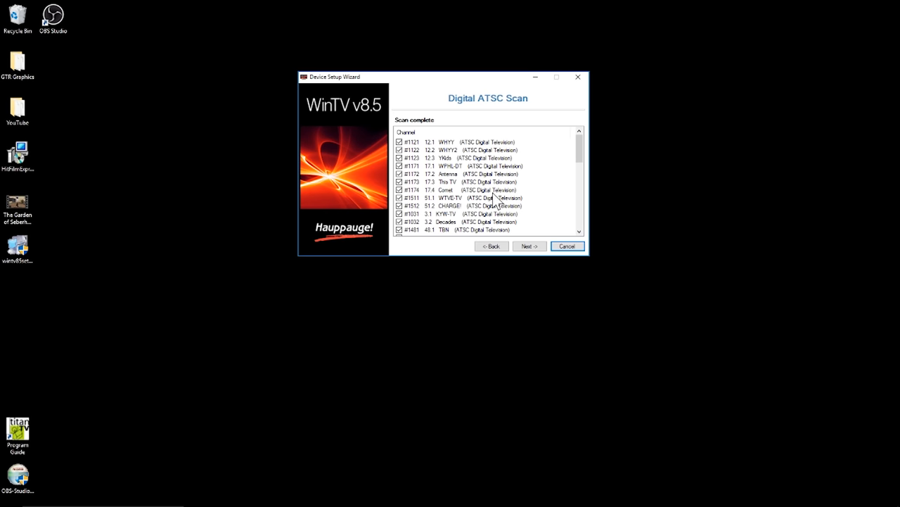
mouse_move(462, 171)
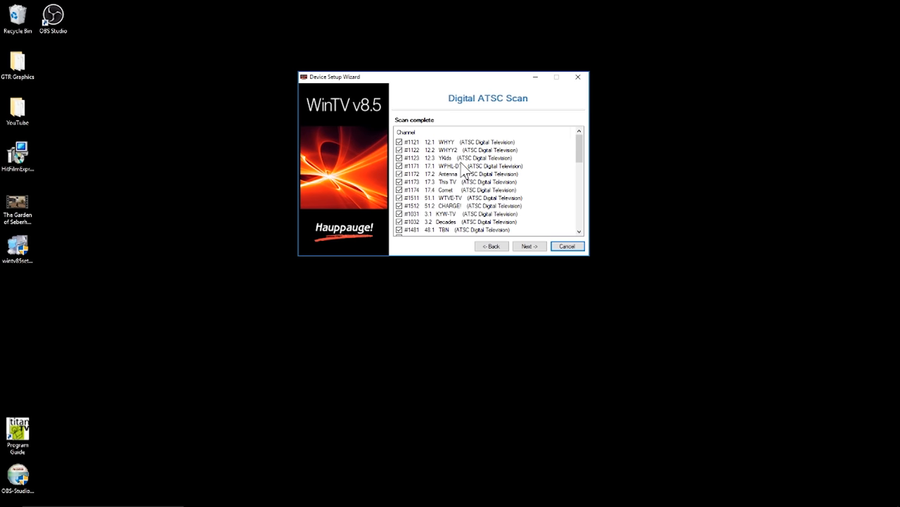
scroll(down, 3)
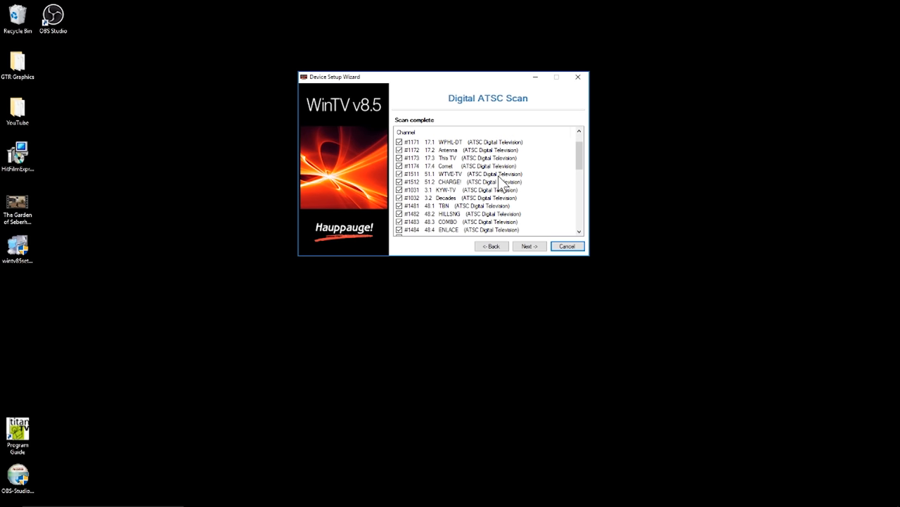
scroll(down, 3)
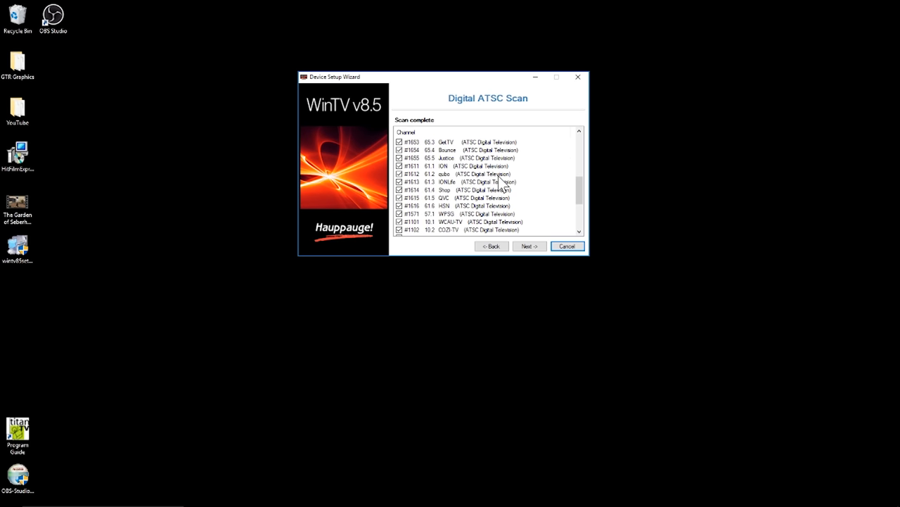
scroll(down, 3)
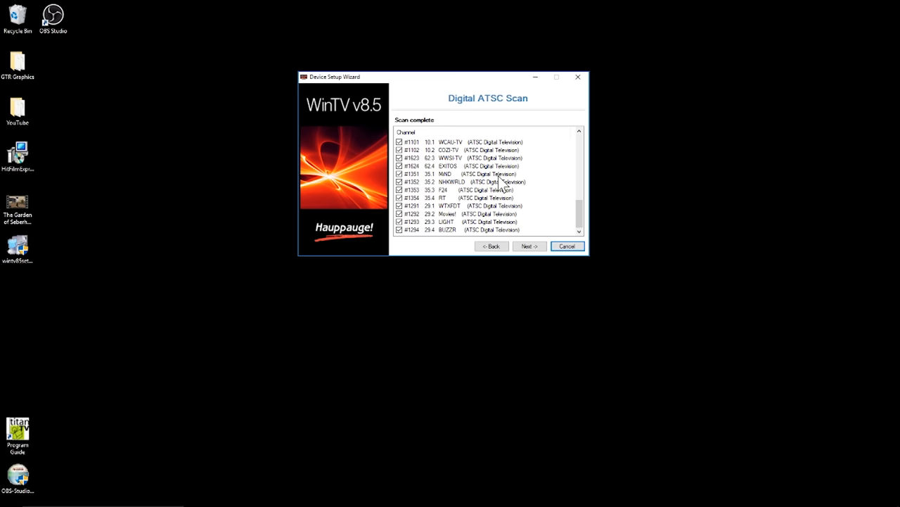
scroll(down, 3)
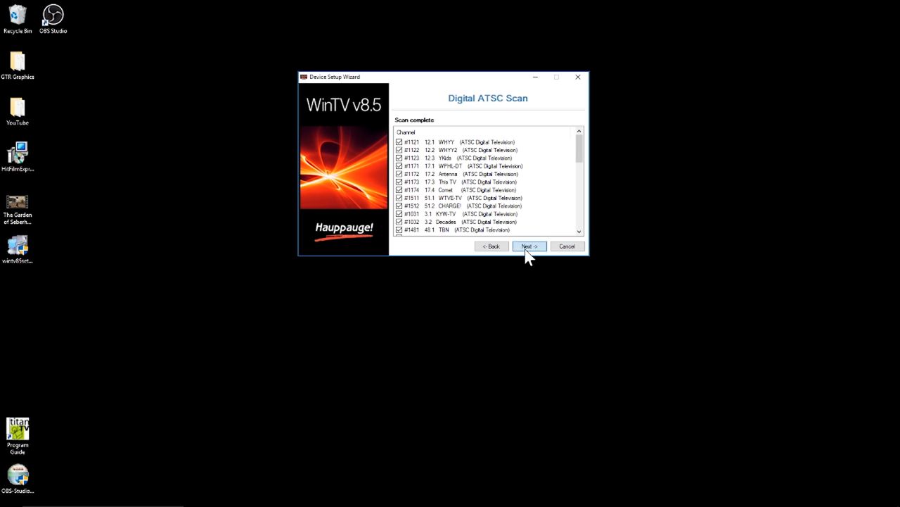
mouse_move(436, 421)
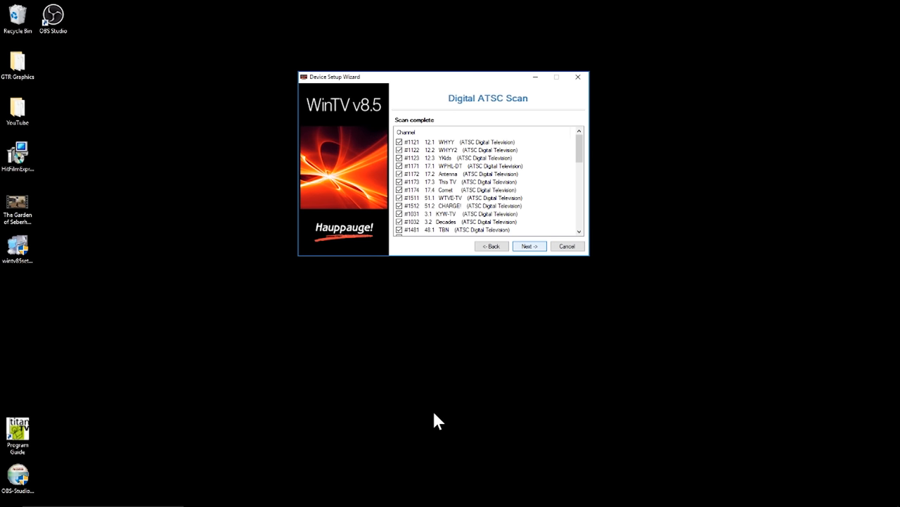
click(529, 245)
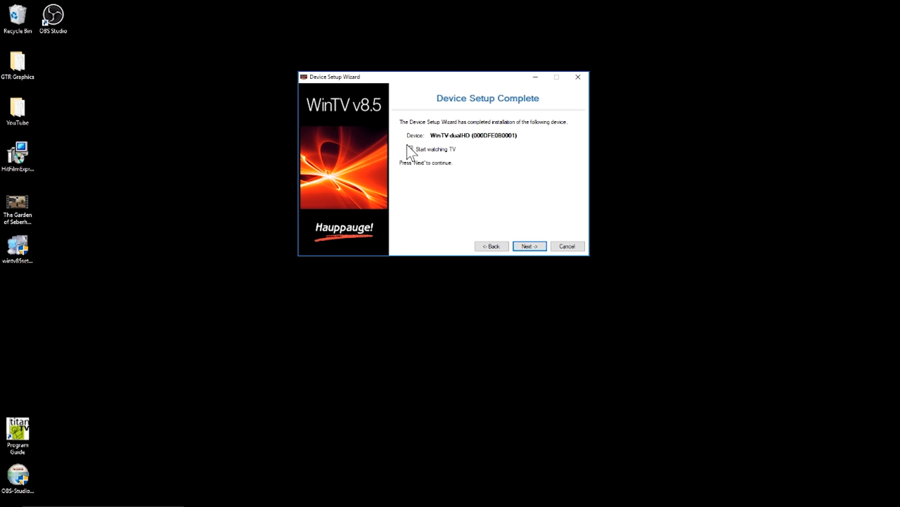
- Enable 'Start watching TV' and finish the WinTV-dualHD device setup
click(410, 149)
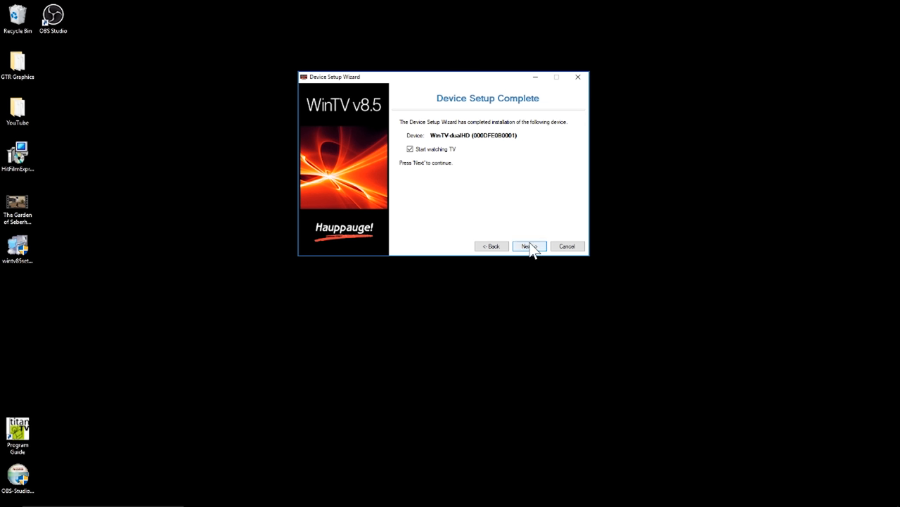
click(526, 245)
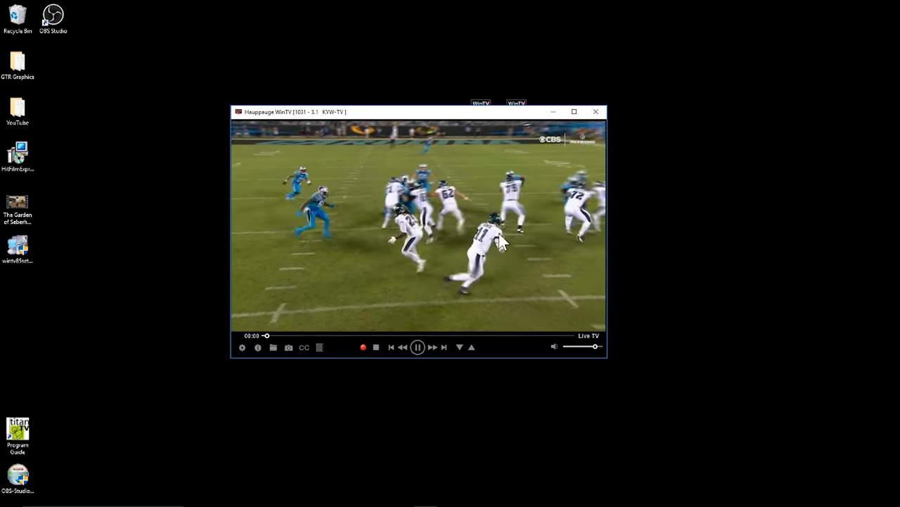
- Move the TV window to the upper right, then pause and resume KYW-TV playback
drag(419, 112, 580, 50)
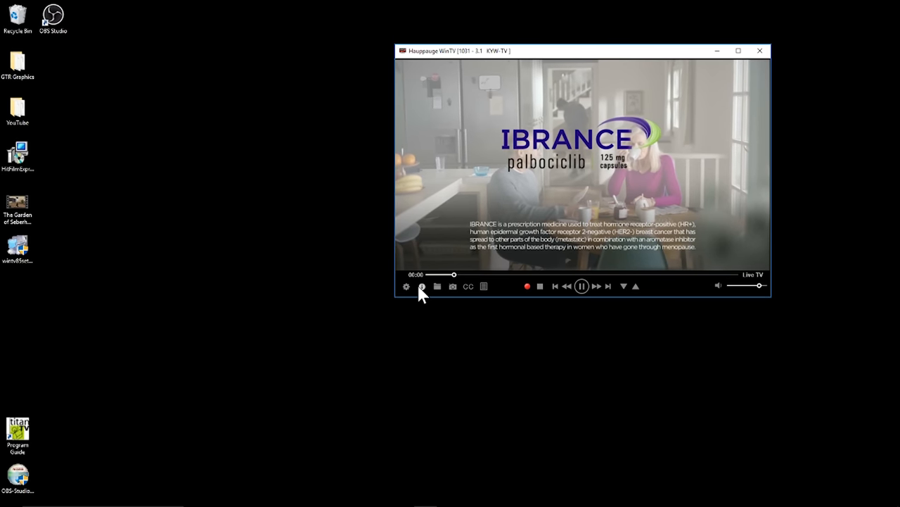
click(468, 286)
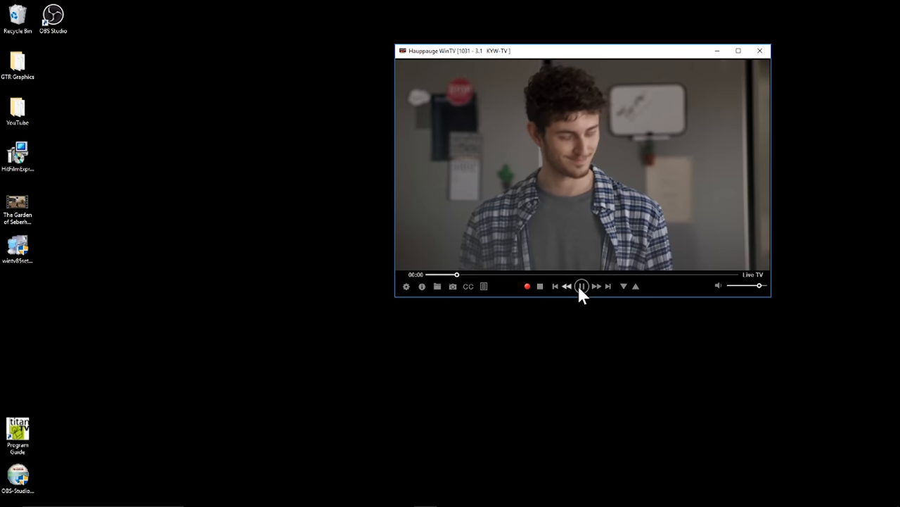
click(581, 286)
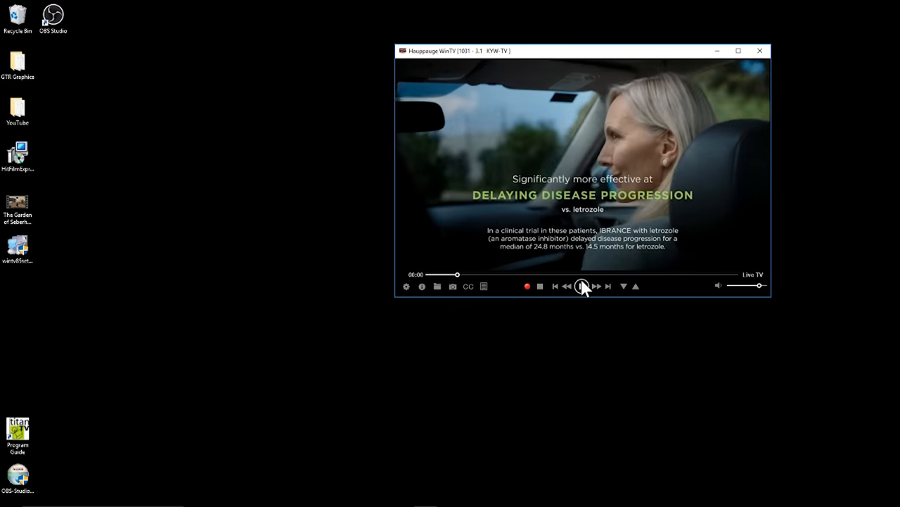
click(582, 287)
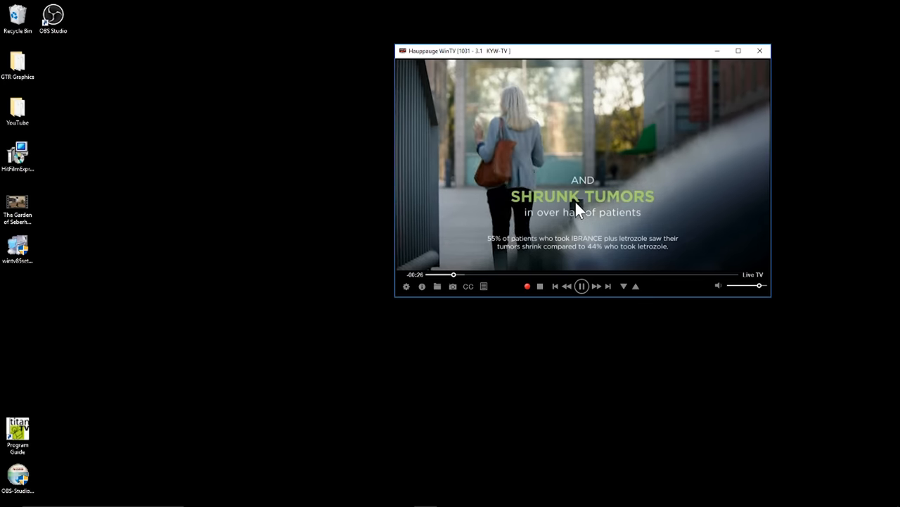
- Start a picture-in-picture inset and switch the main channel to 17.1 WPHL-DT
right_click(577, 209)
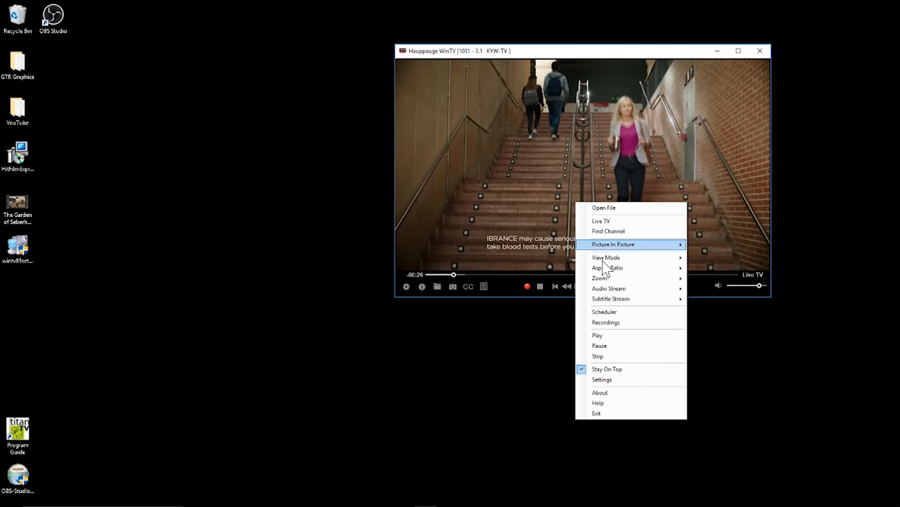
mouse_move(611, 298)
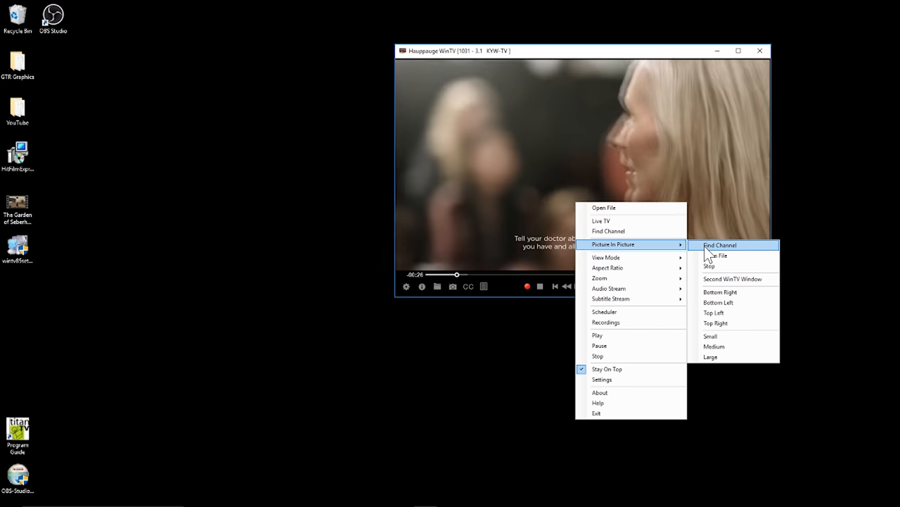
click(720, 245)
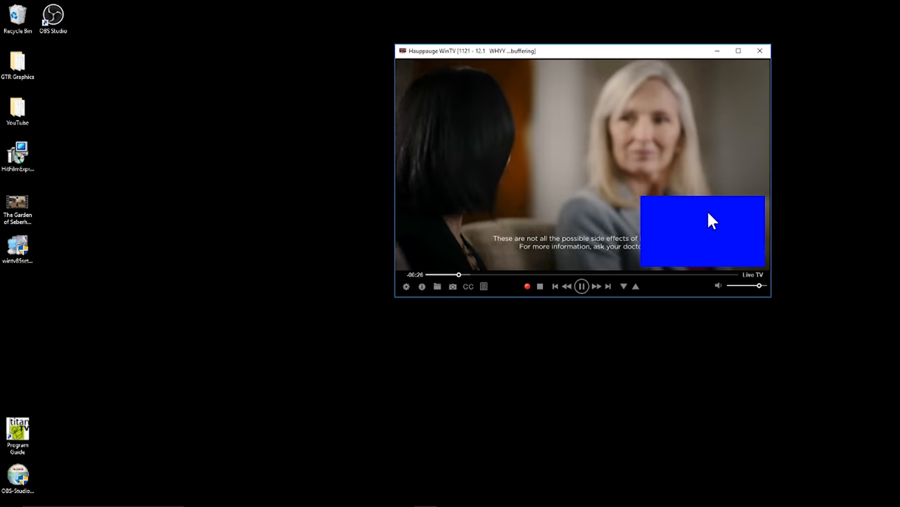
right_click(704, 225)
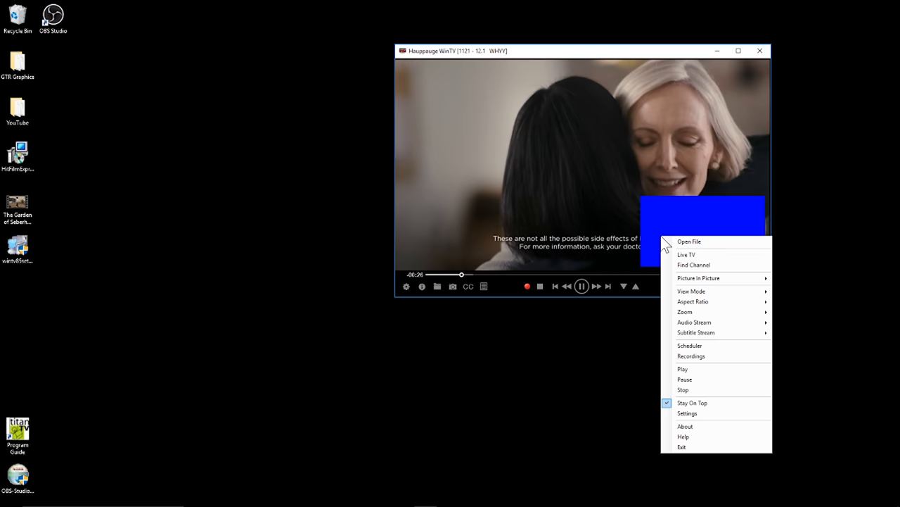
mouse_move(679, 275)
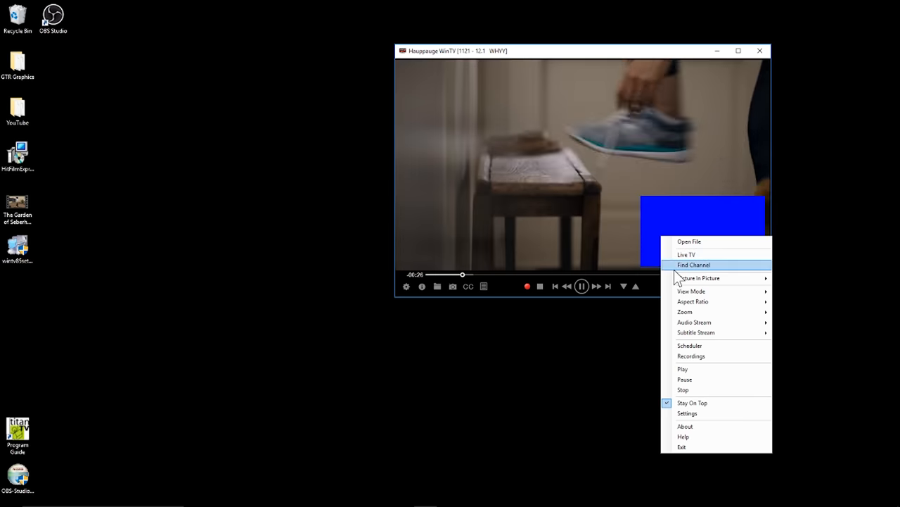
click(693, 265)
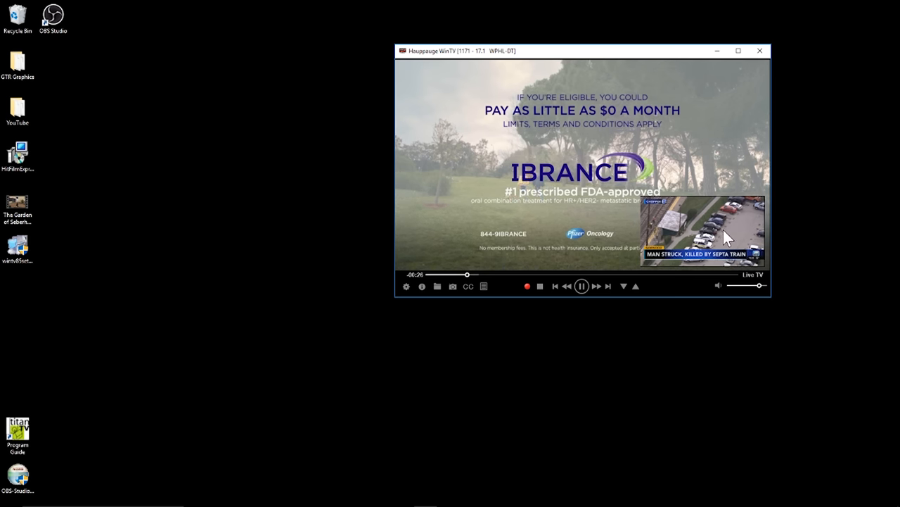
mouse_move(731, 281)
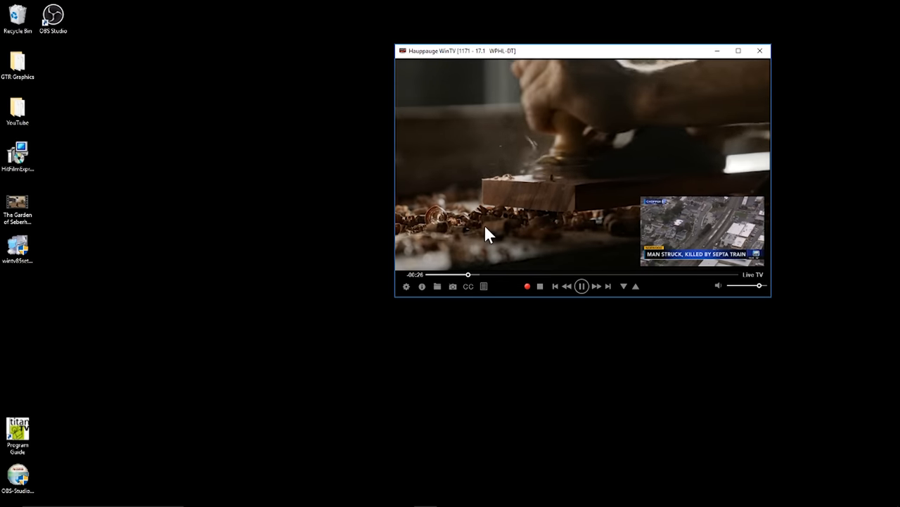
- Tune to channel 10.1 WCAU-TV from the Find Channel list
right_click(704, 246)
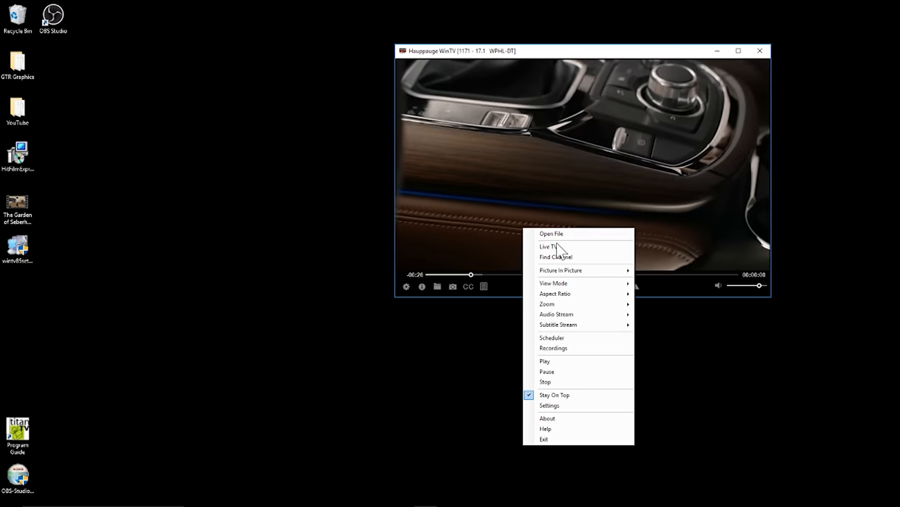
mouse_move(556, 257)
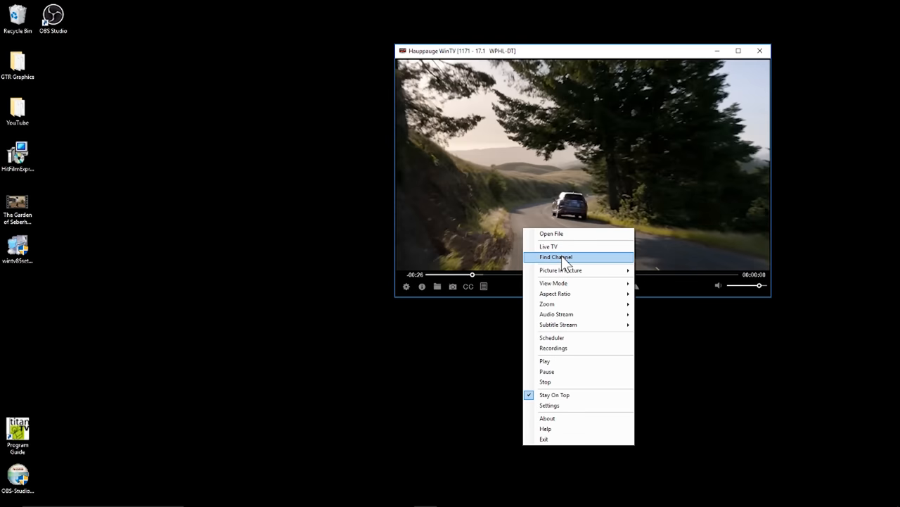
click(556, 257)
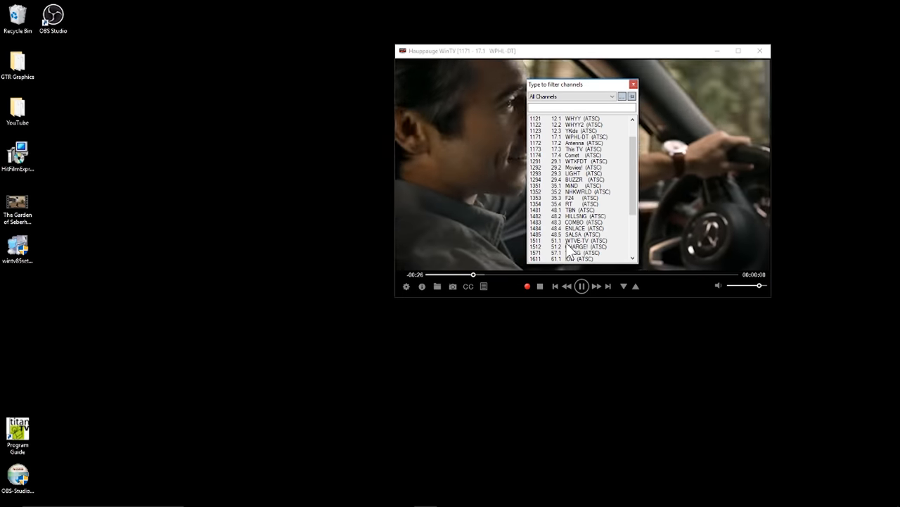
scroll(up, 3)
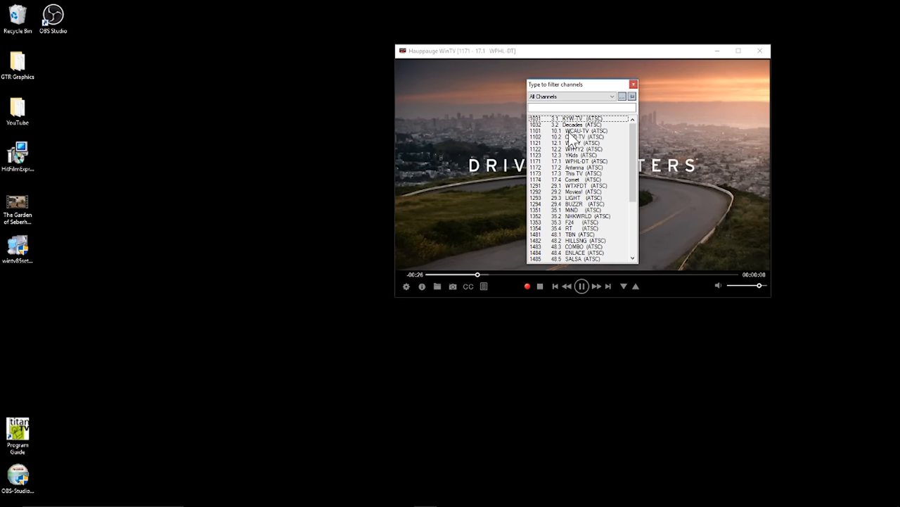
double_click(572, 137)
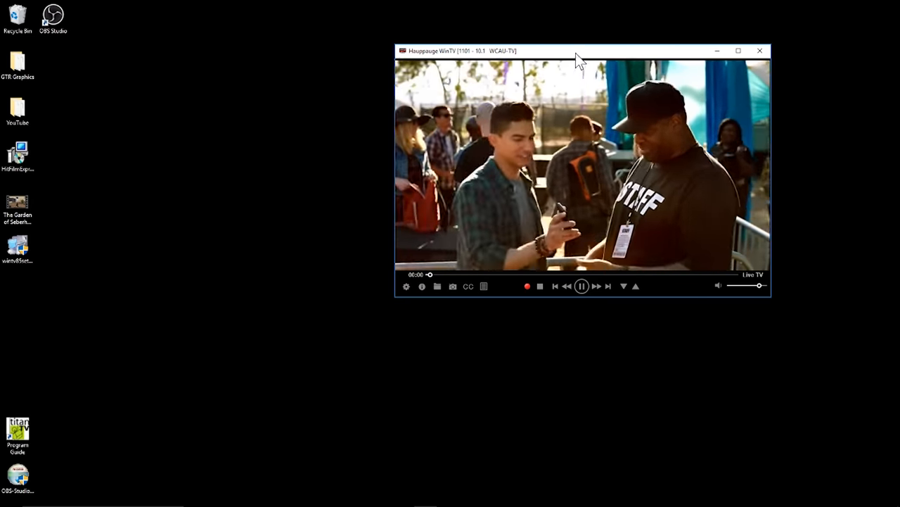
- Recentre the TV window, open Settings, and view the capture folders and 15-minute buffer
drag(577, 50, 478, 68)
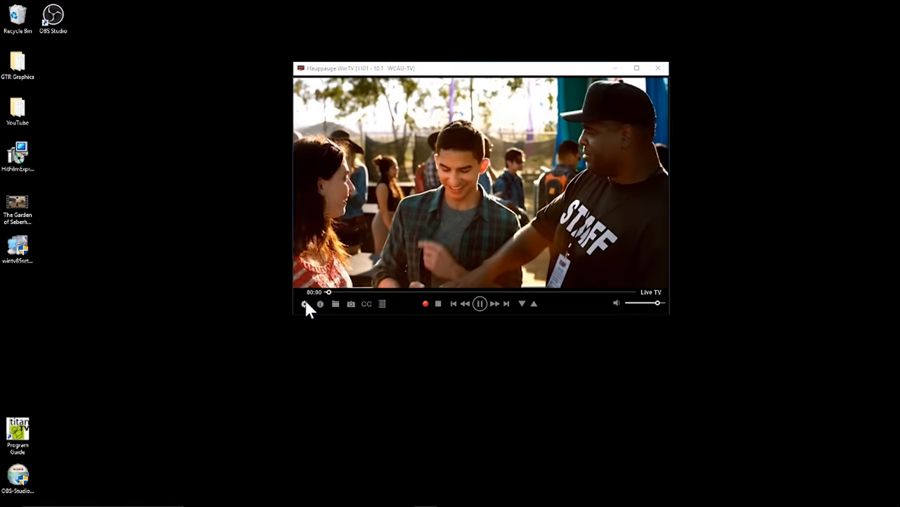
click(305, 303)
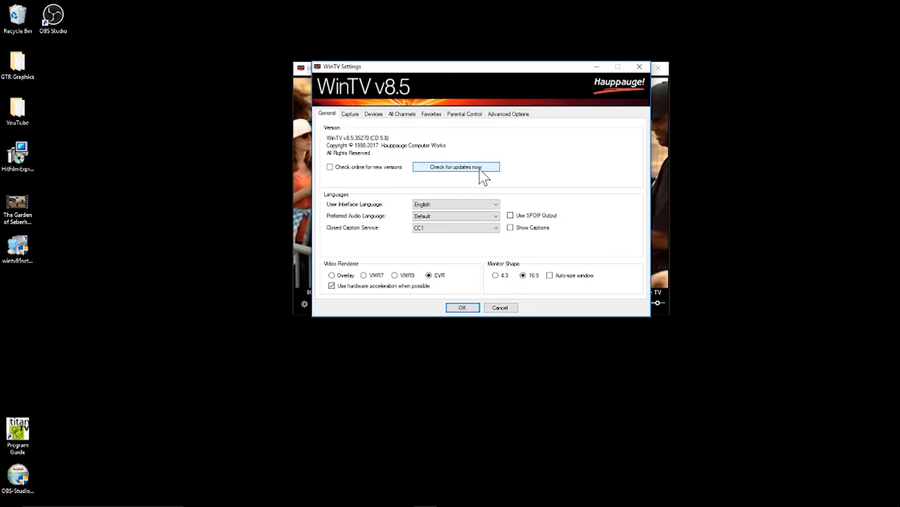
mouse_move(413, 266)
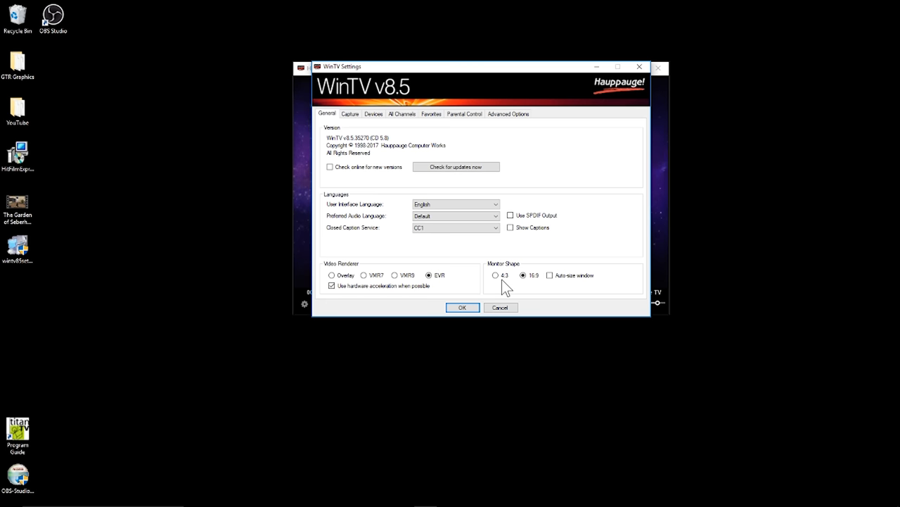
mouse_move(527, 288)
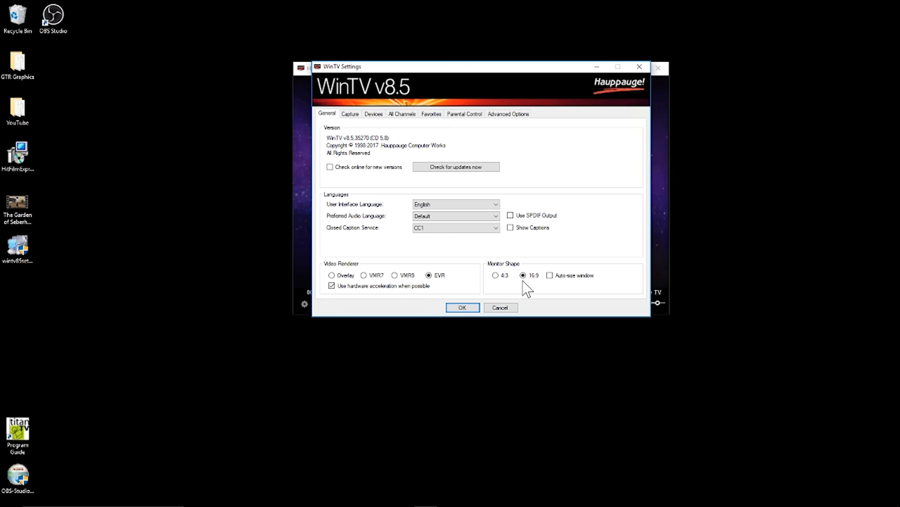
click(350, 113)
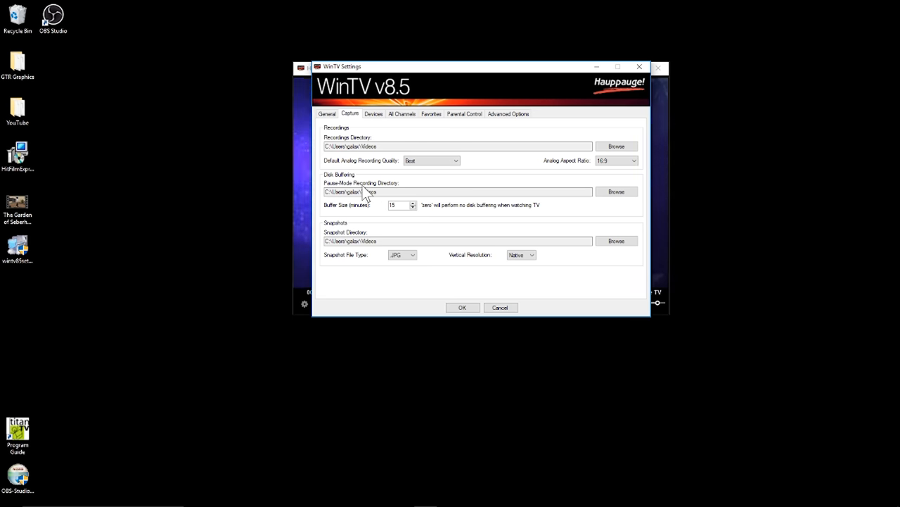
mouse_move(490, 225)
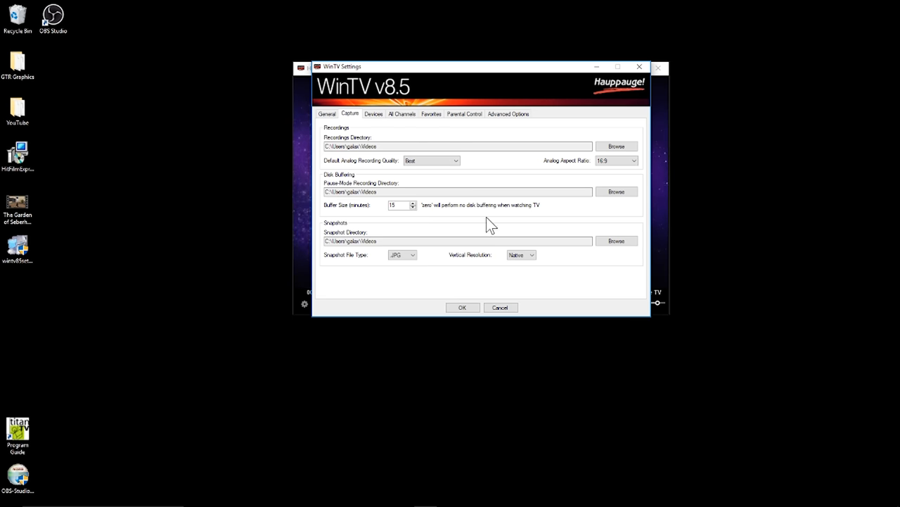
mouse_move(396, 220)
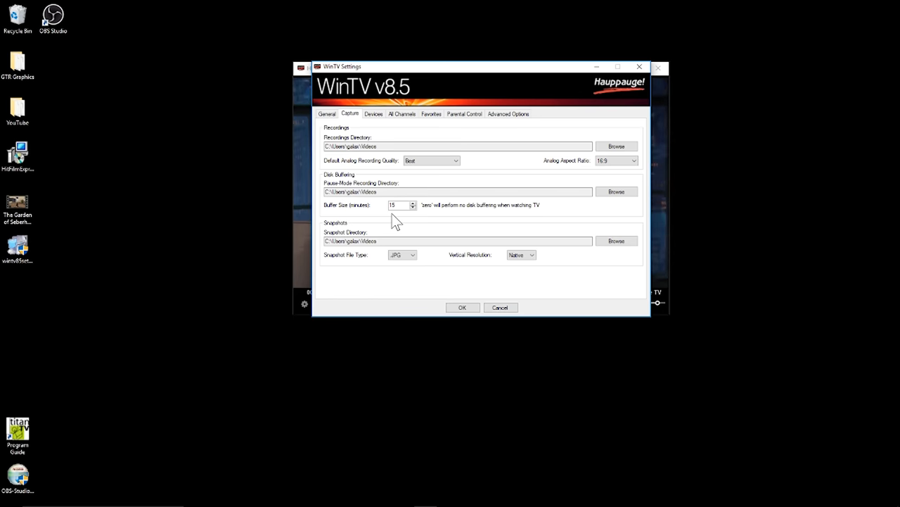
mouse_move(365, 220)
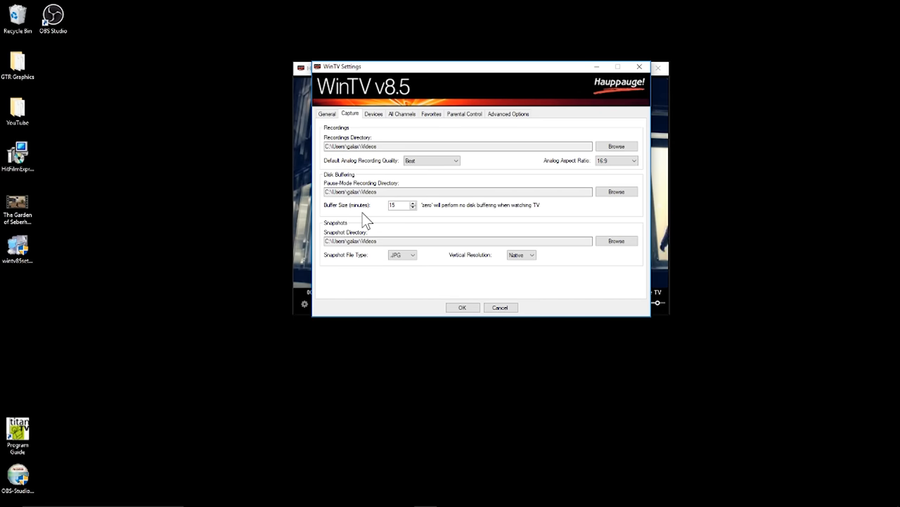
mouse_move(386, 224)
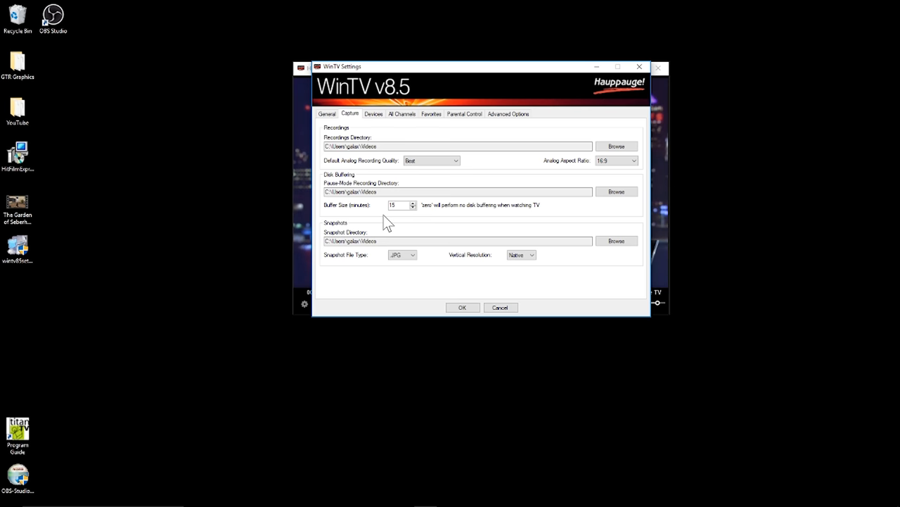
mouse_move(427, 265)
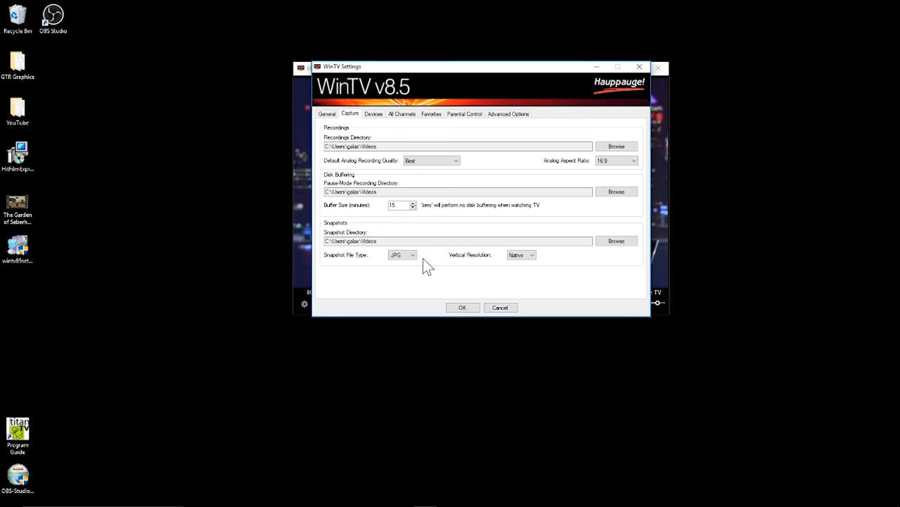
- Browse the Devices, All Channels, Favorites and Parental Control tabs, ending on Advanced Options
click(374, 113)
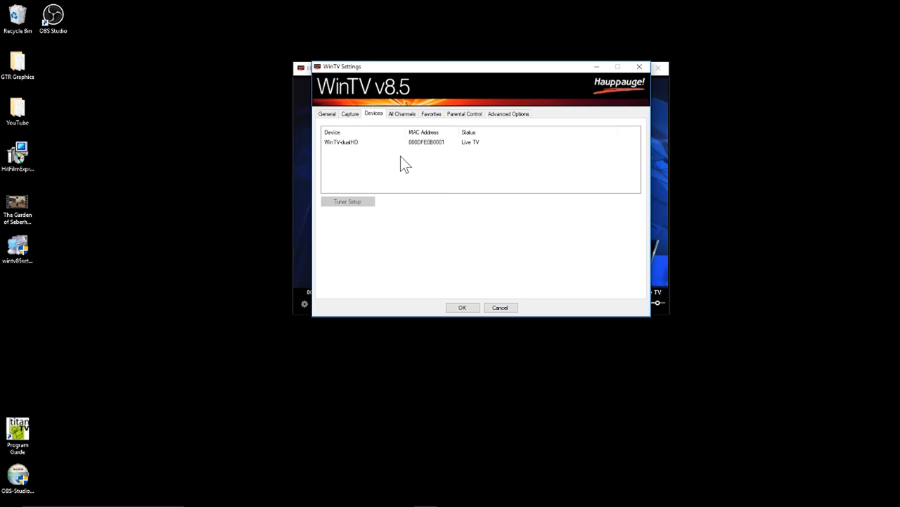
mouse_move(478, 151)
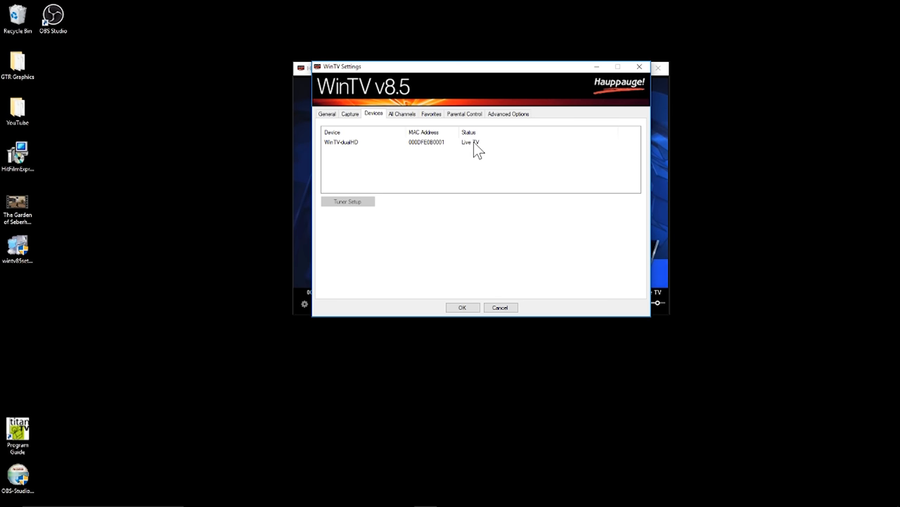
click(402, 114)
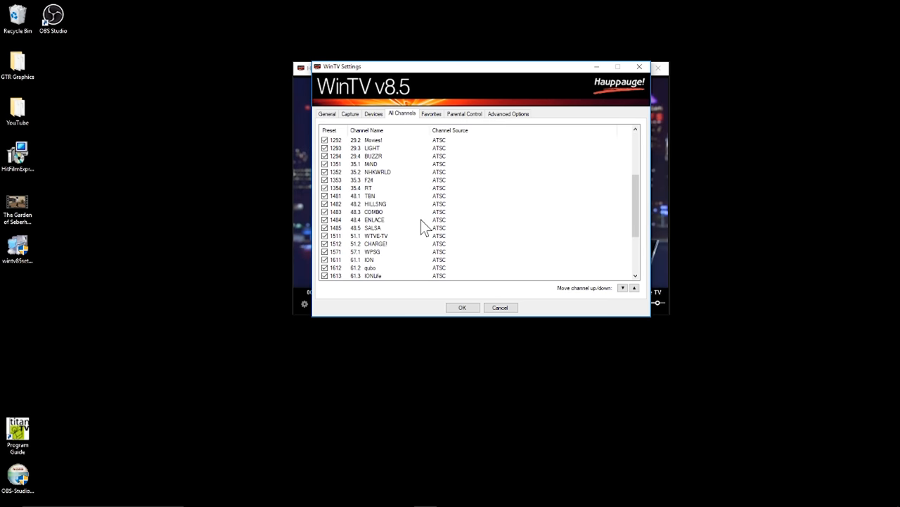
scroll(up, 3)
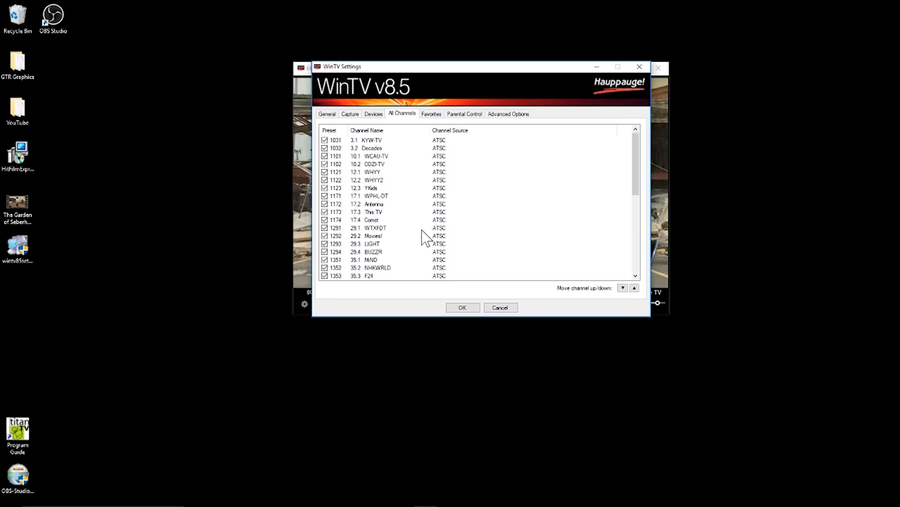
mouse_move(417, 219)
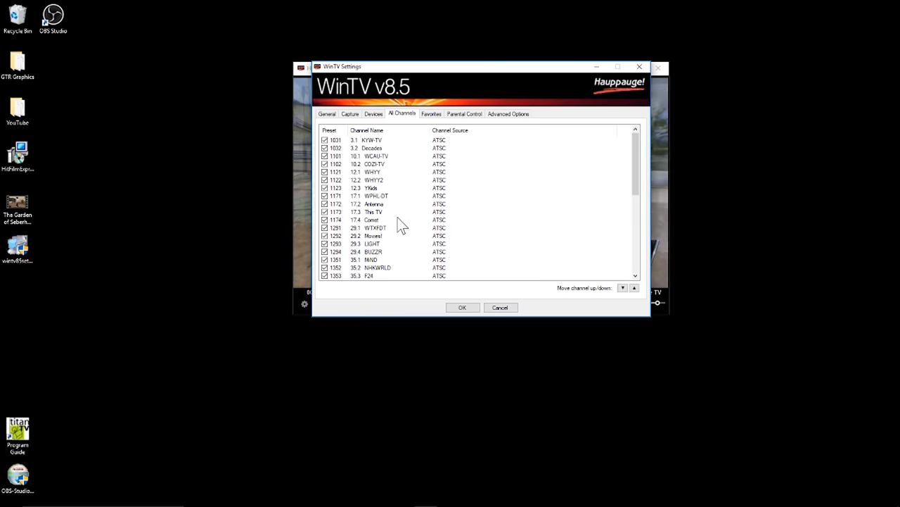
mouse_move(477, 228)
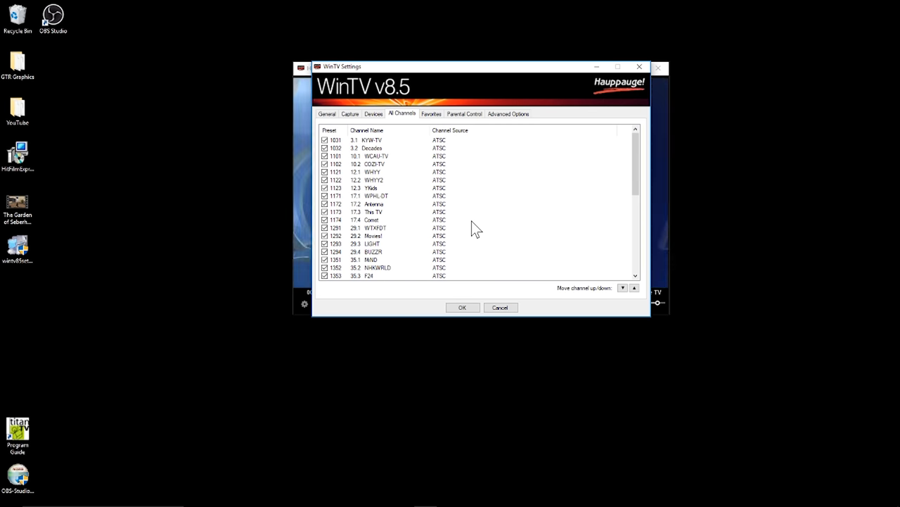
click(431, 113)
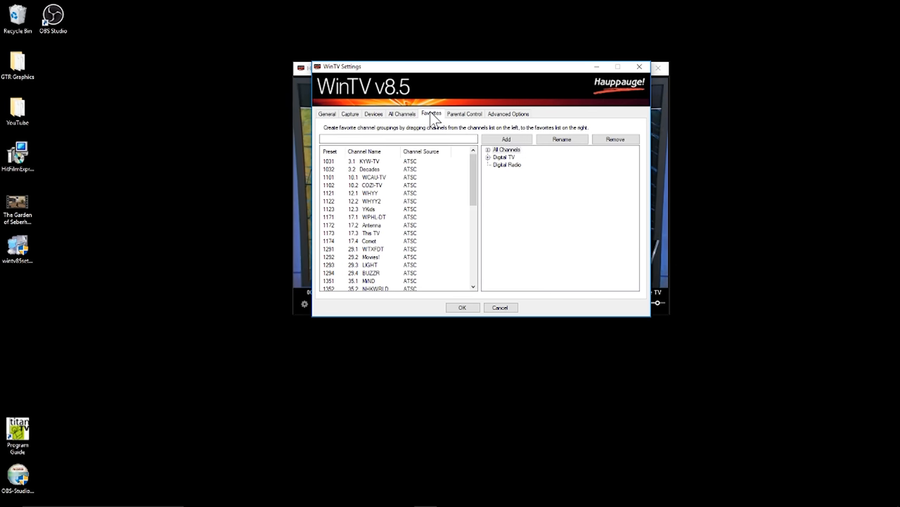
click(463, 113)
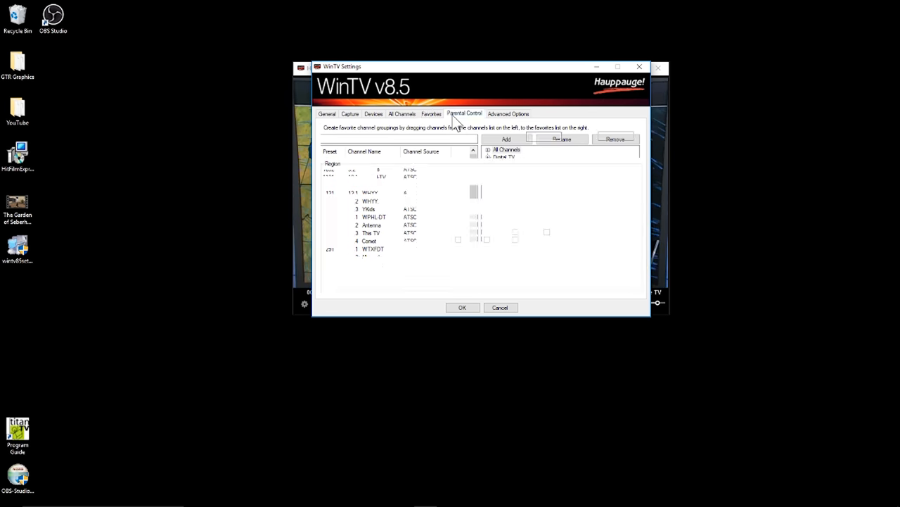
click(508, 113)
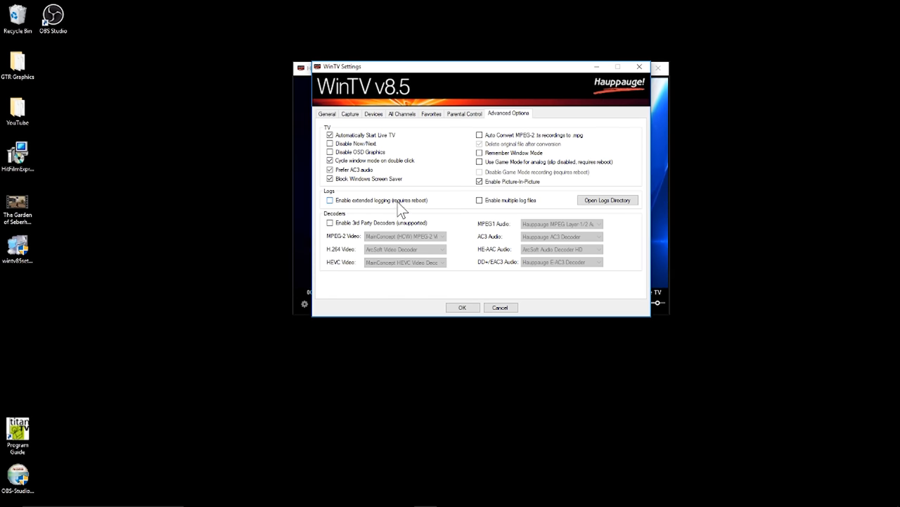
mouse_move(468, 228)
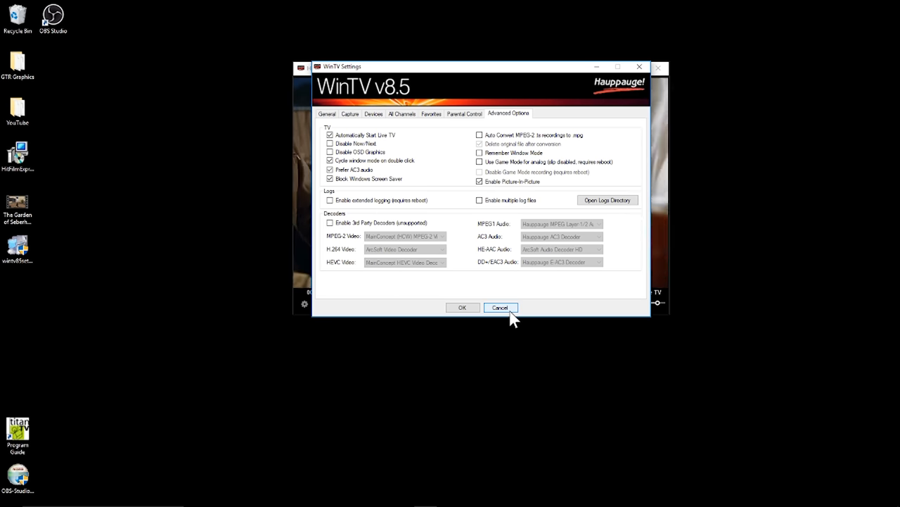
- Close WinTV Settings without saving, then pause and resume live WCAU-TV on channel 10.1
click(500, 307)
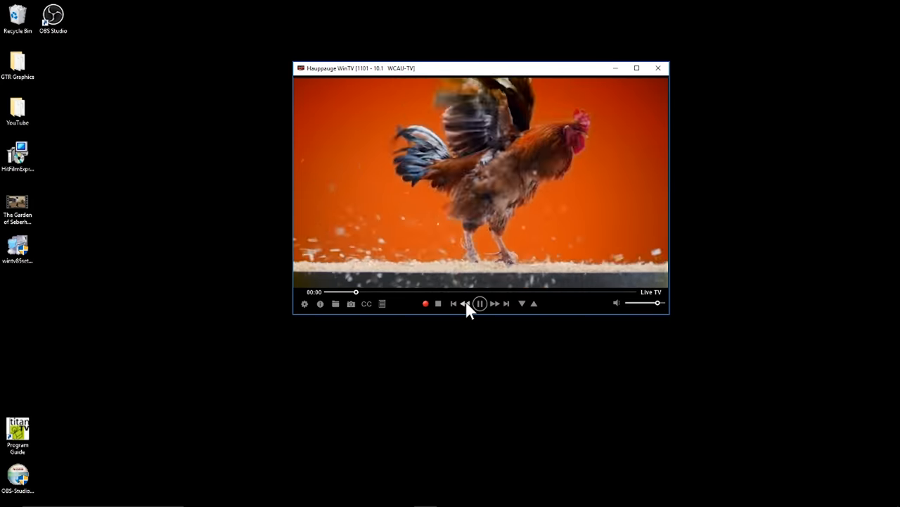
click(480, 303)
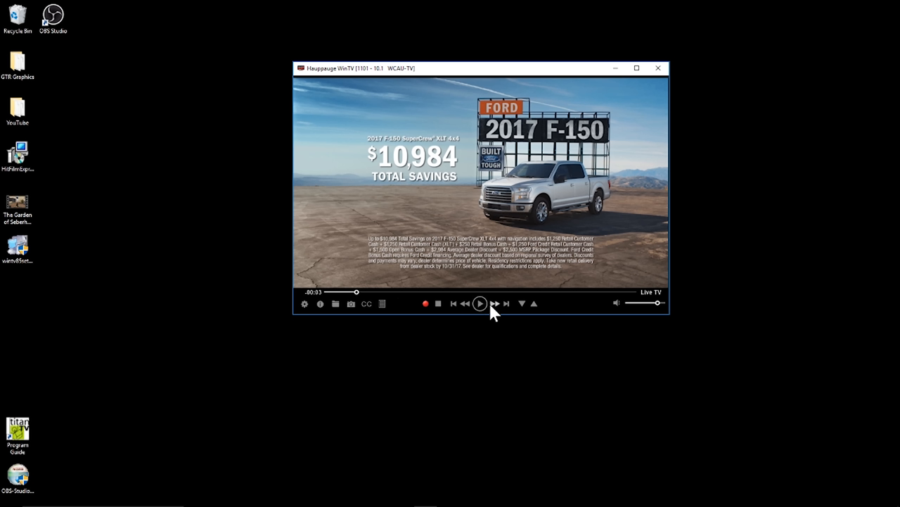
click(481, 303)
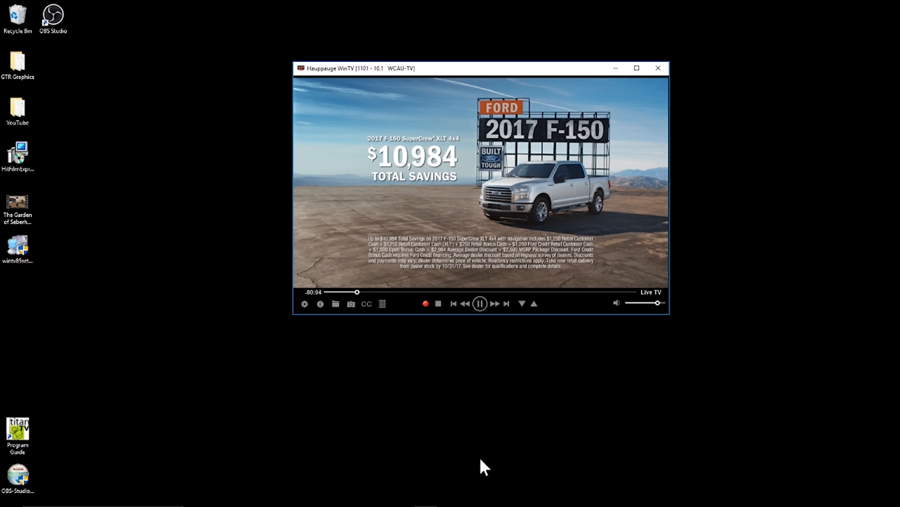
mouse_move(441, 402)
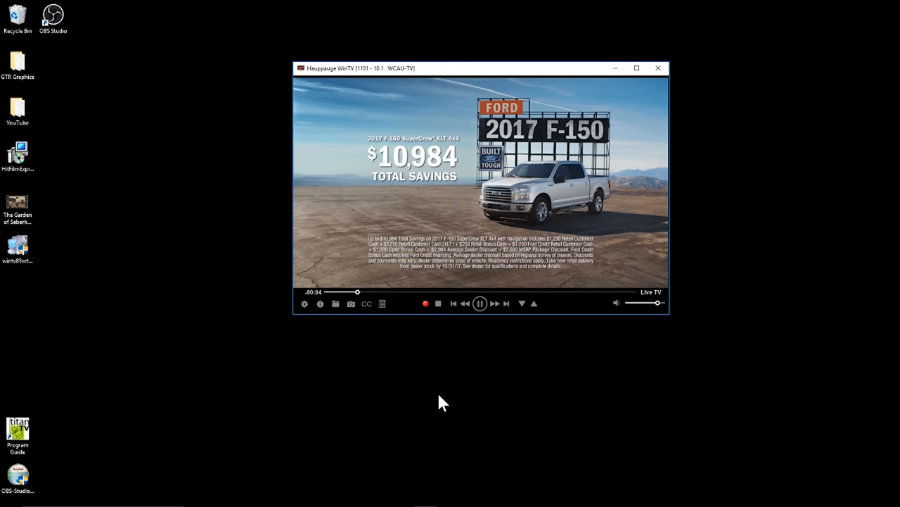
mouse_move(429, 376)
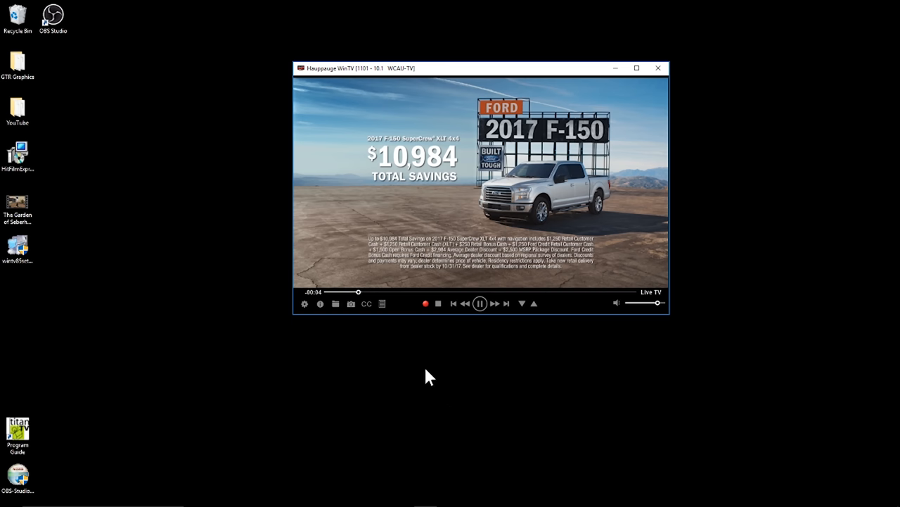